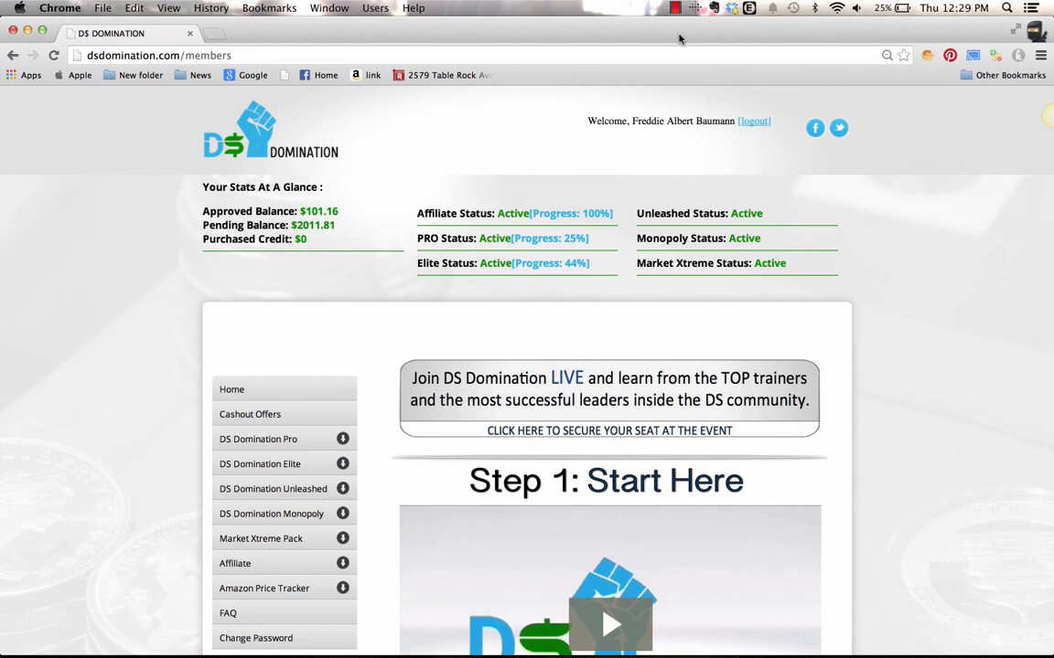
- Expand DS Domination Pro in the sidebar to list Live Training and Modules 1-5 through 16-19
scroll(down, 3)
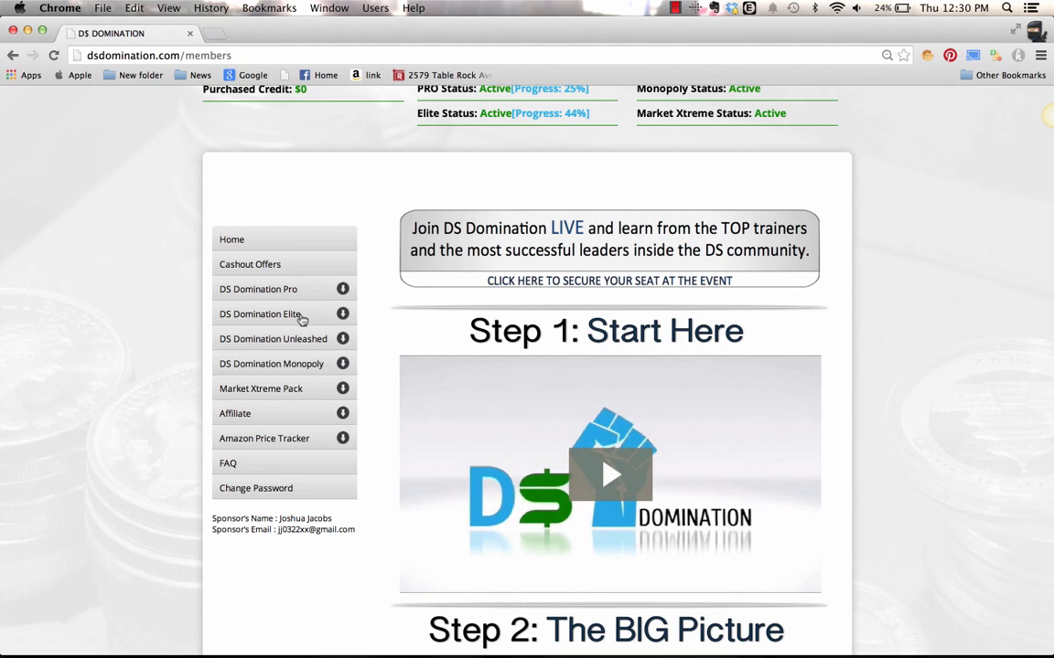
mouse_move(307, 295)
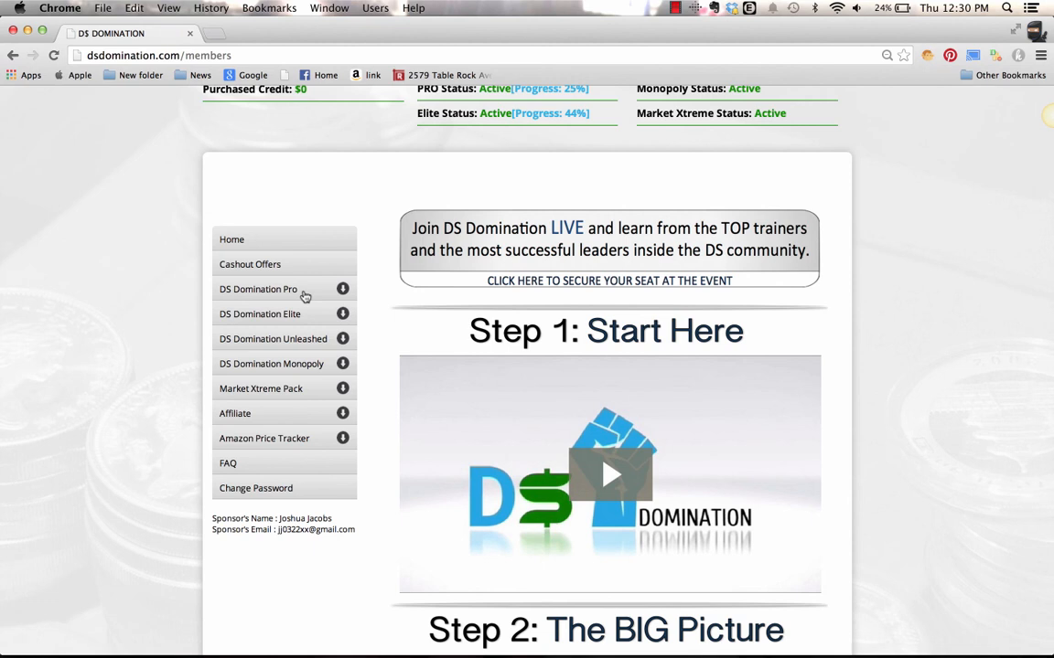
mouse_move(308, 388)
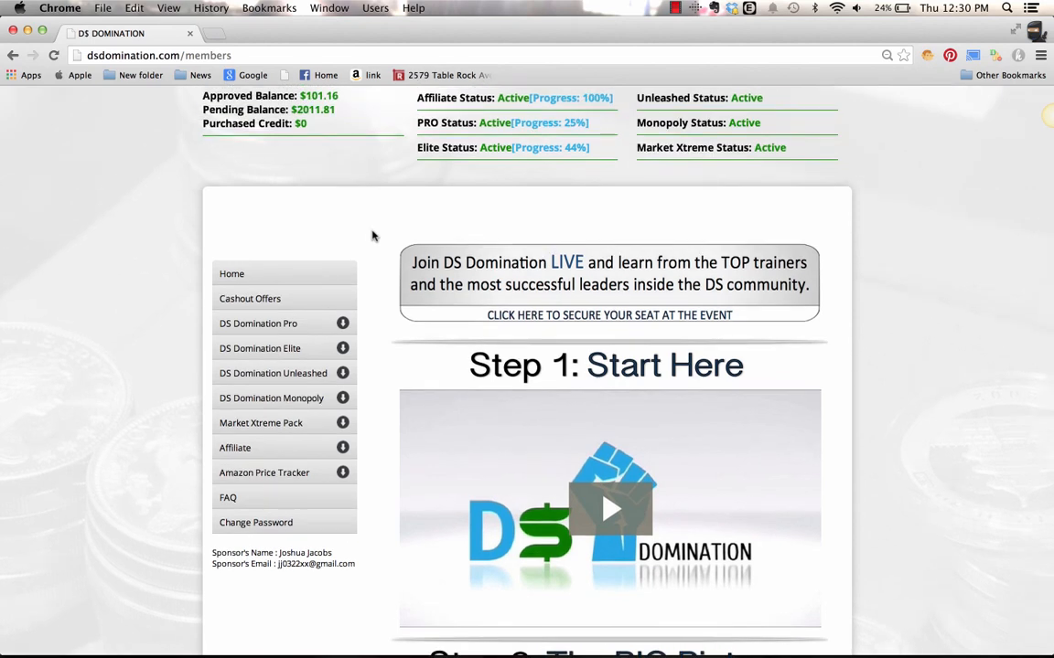
click(258, 323)
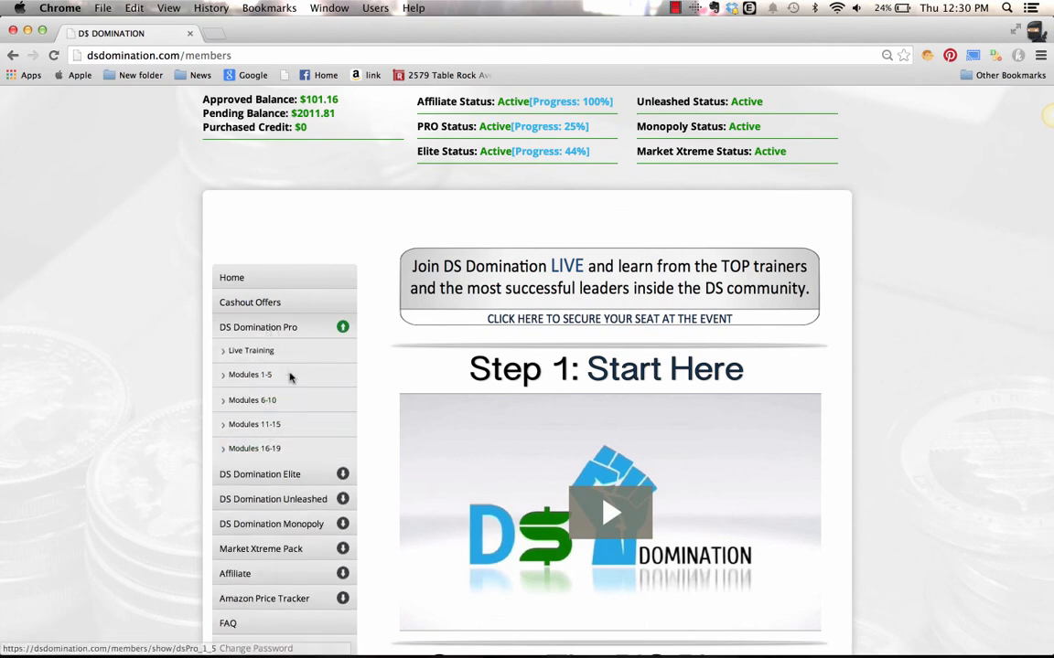
mouse_move(420, 333)
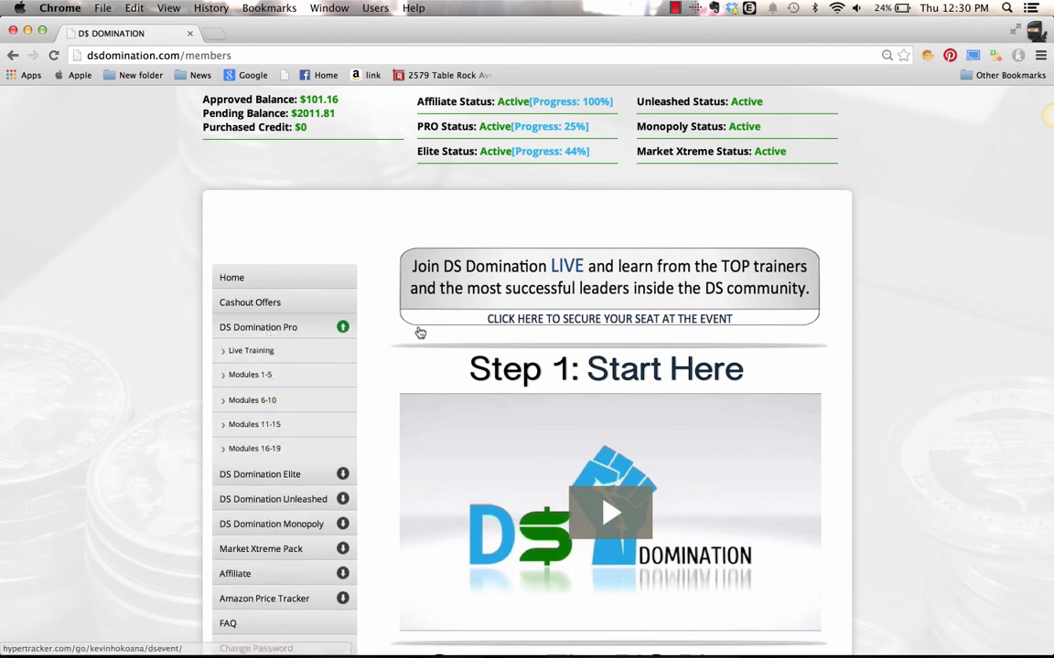
scroll(down, 3)
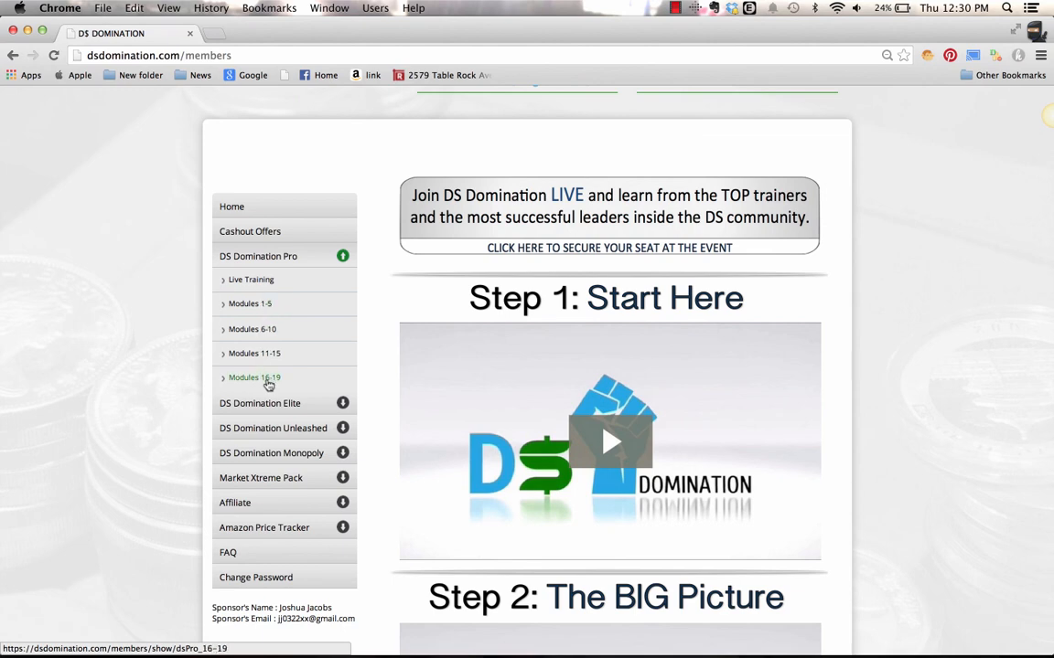
mouse_move(496, 310)
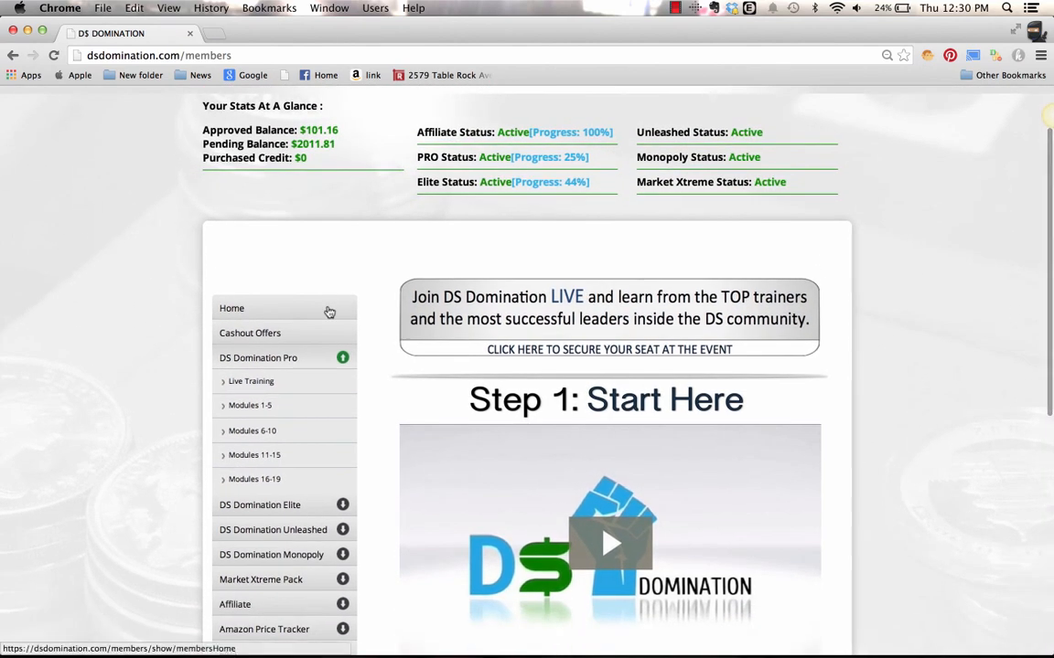
- Open Modules 1-5 and expand First Listing to show Module 4: Listing Your First Item
click(258, 357)
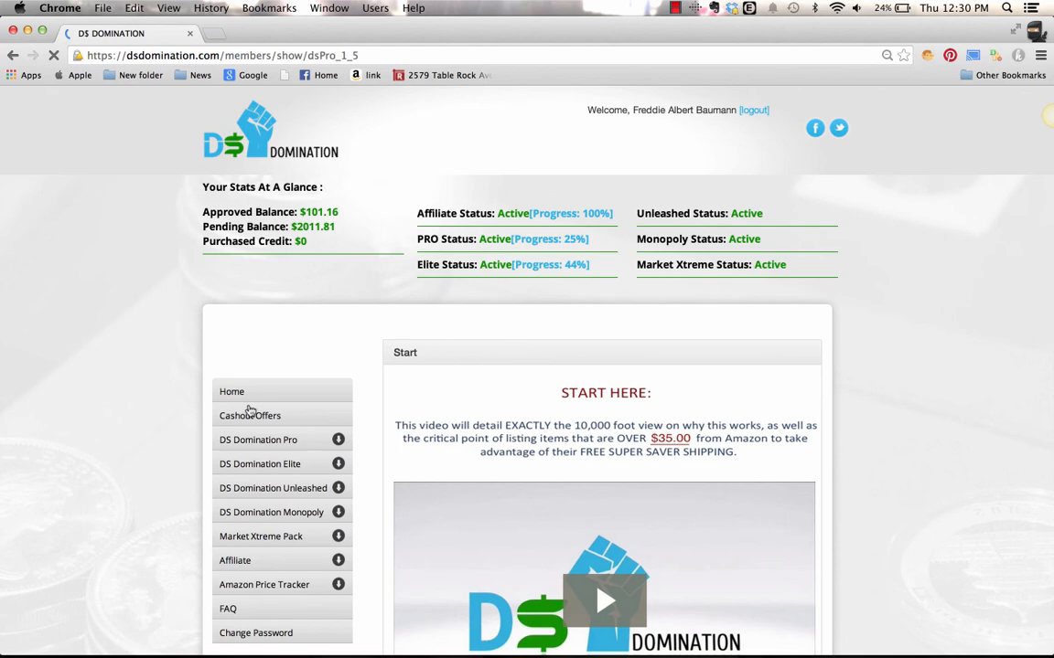
scroll(down, 3)
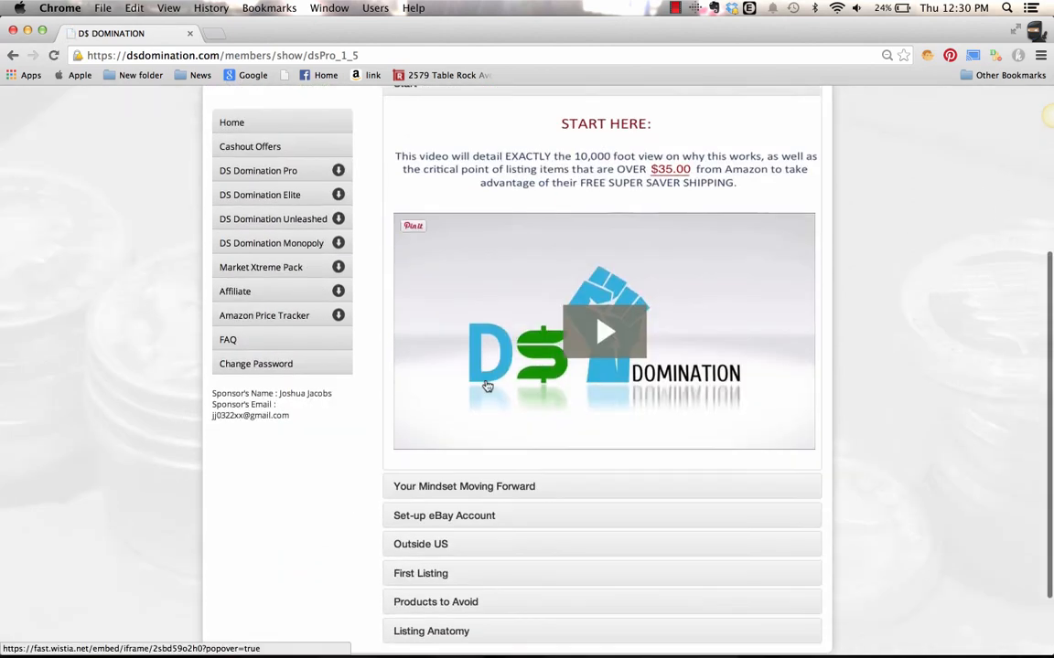
scroll(down, 3)
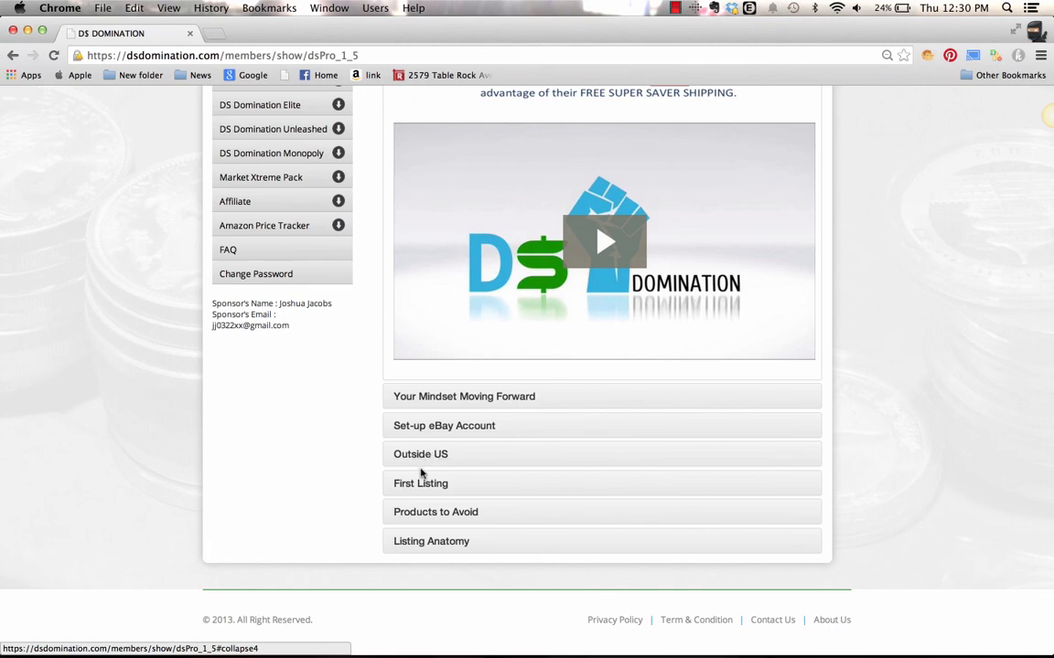
click(420, 483)
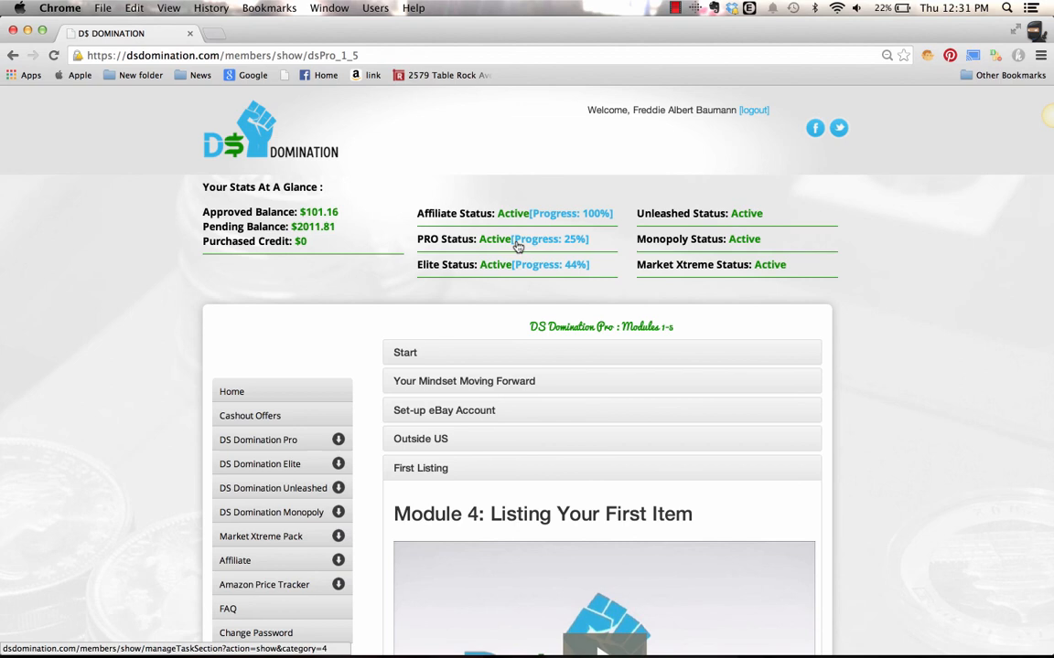
- Open the Pro Tasks checklist from the PRO Status (Progress: 25%) link
click(573, 239)
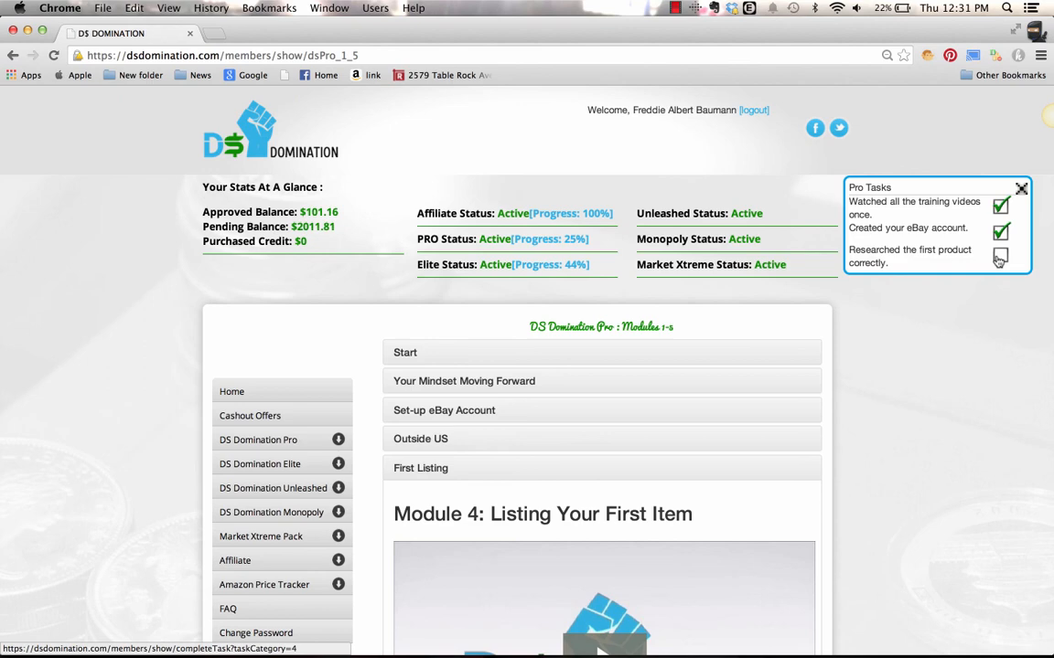
click(999, 257)
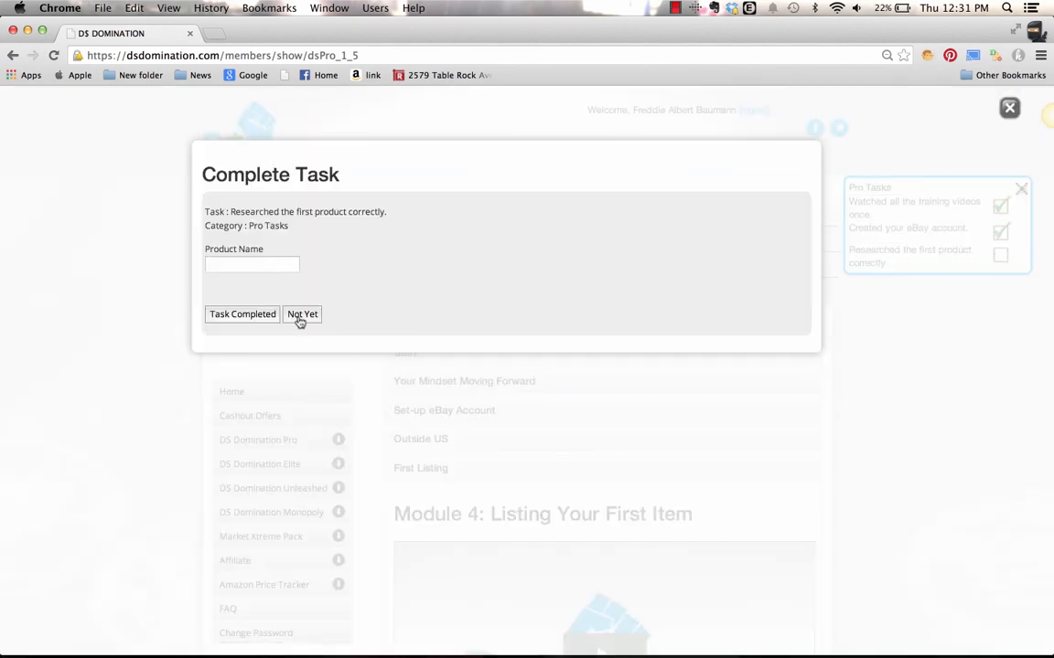
click(302, 314)
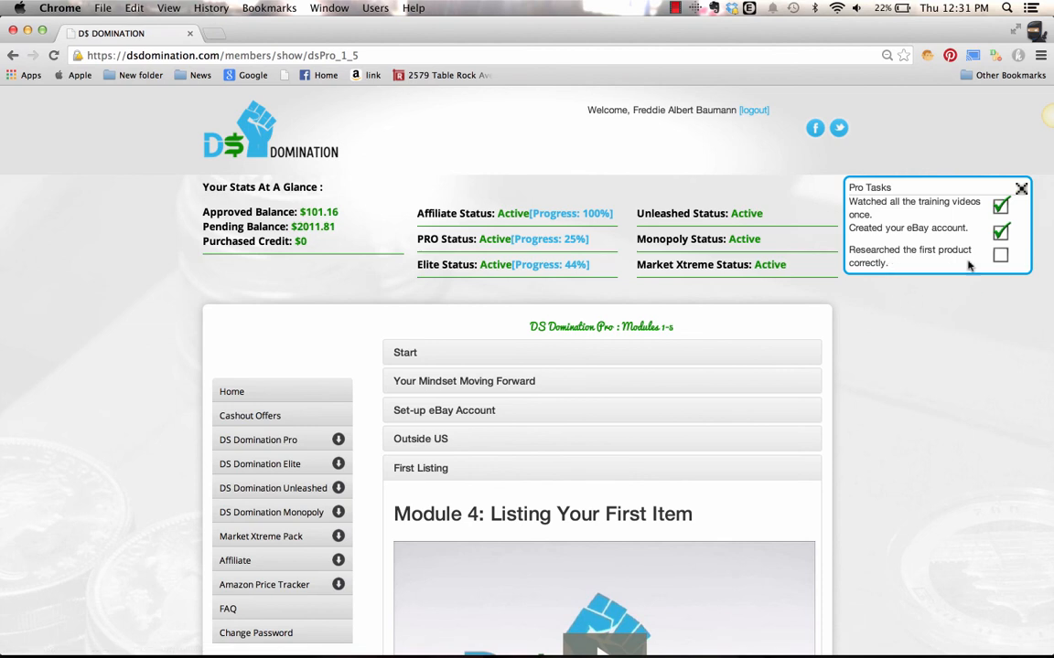
mouse_move(1001, 309)
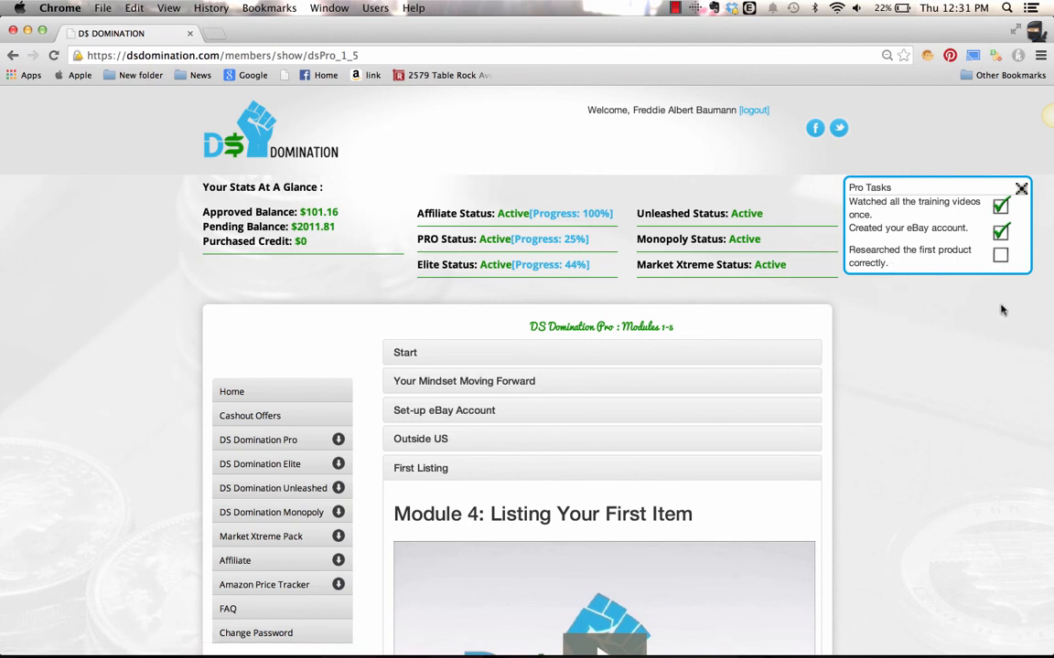
mouse_move(837, 341)
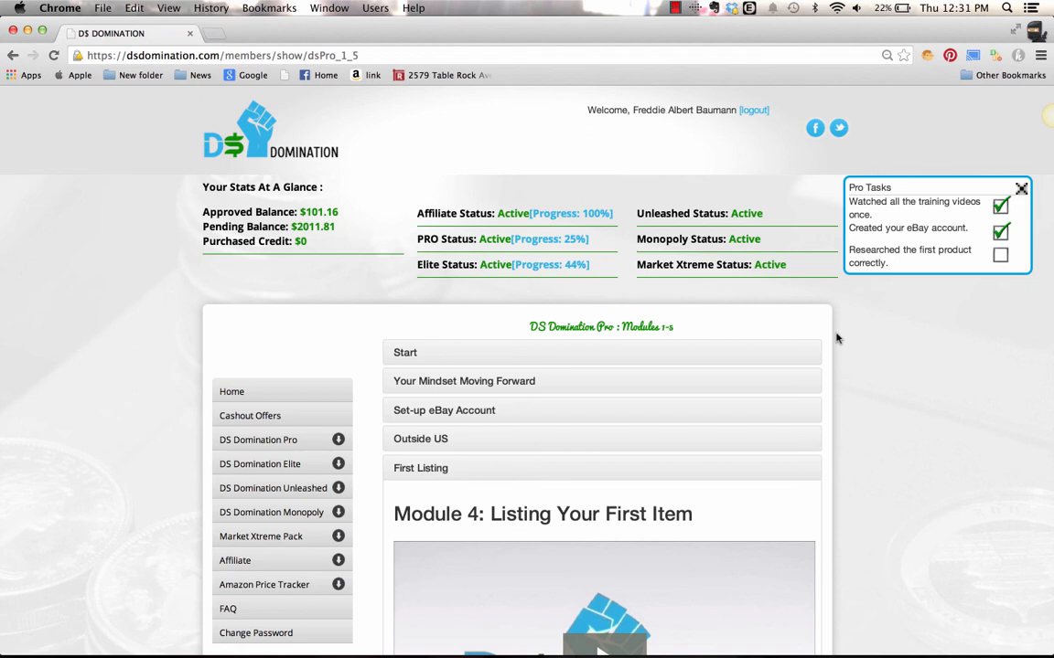
mouse_move(933, 284)
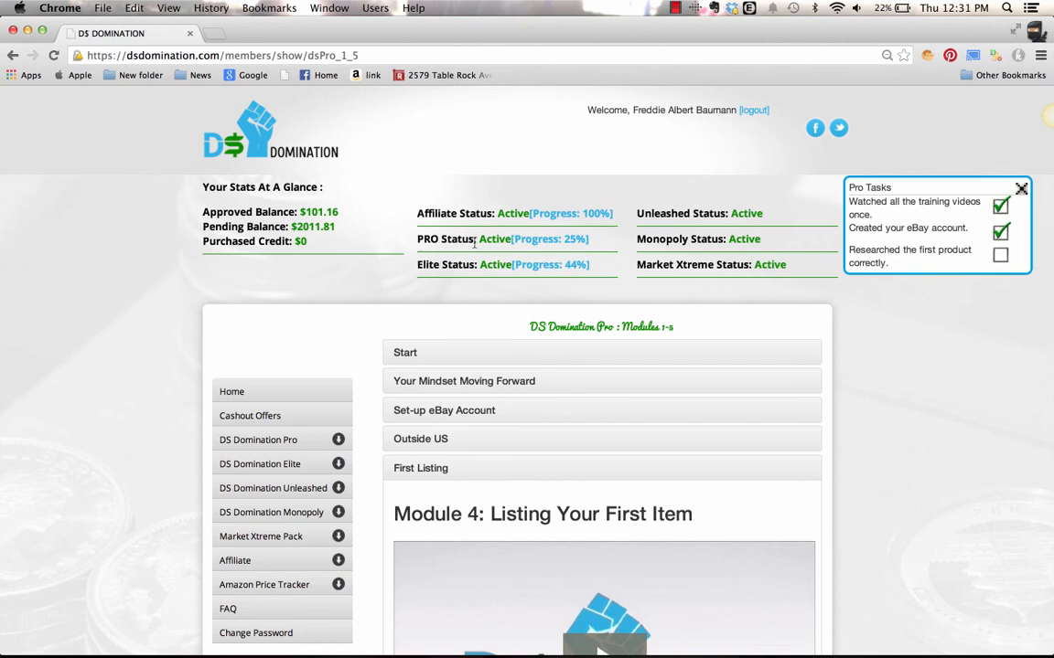
mouse_move(613, 268)
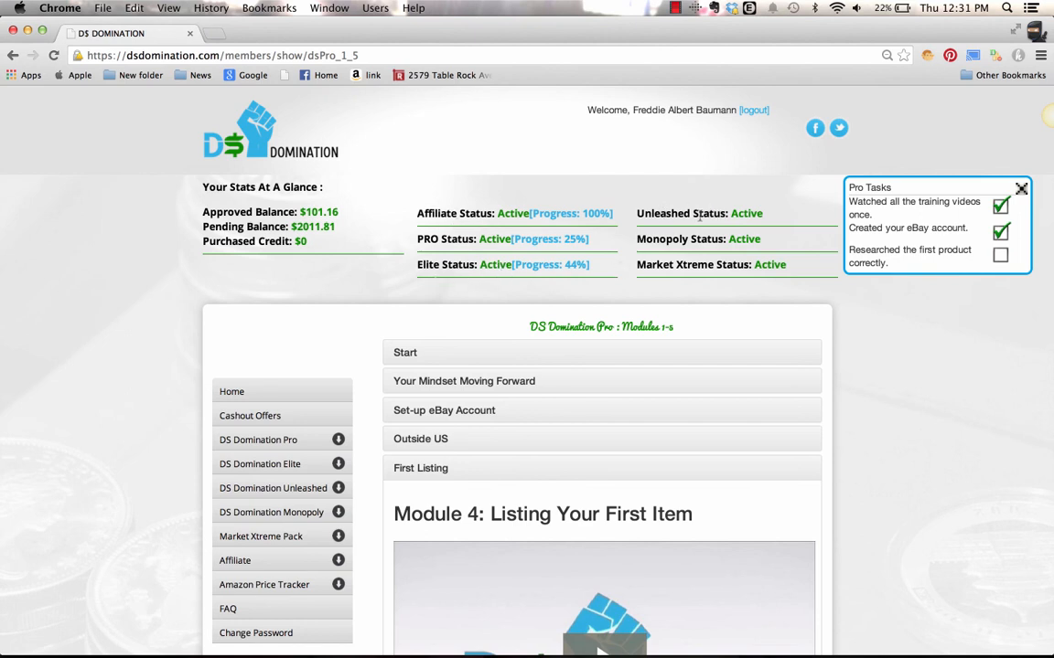
mouse_move(697, 243)
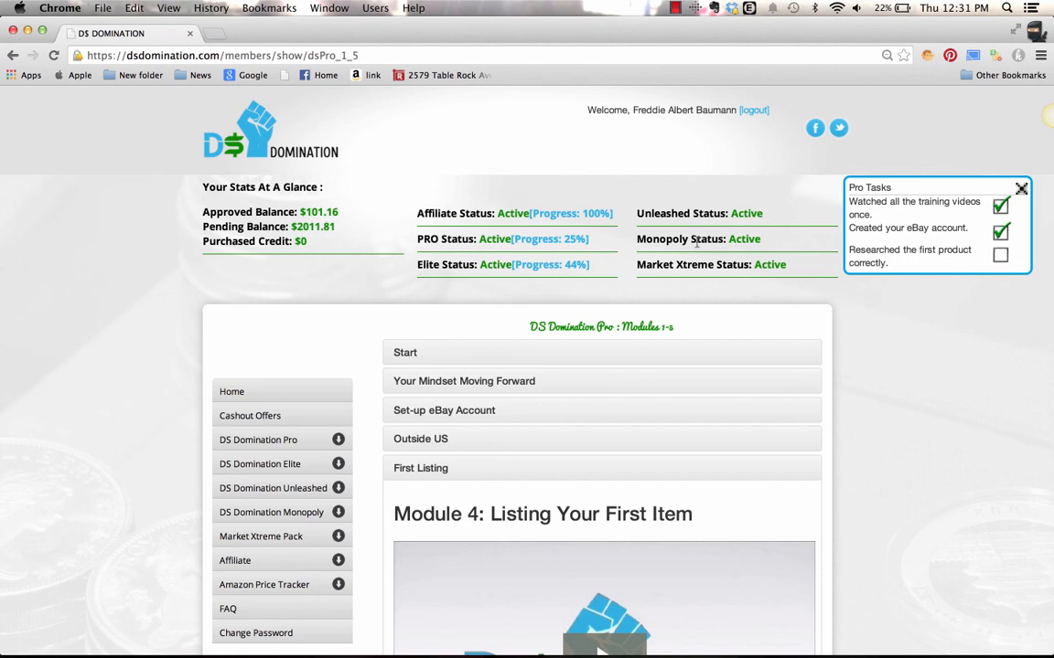
mouse_move(904, 194)
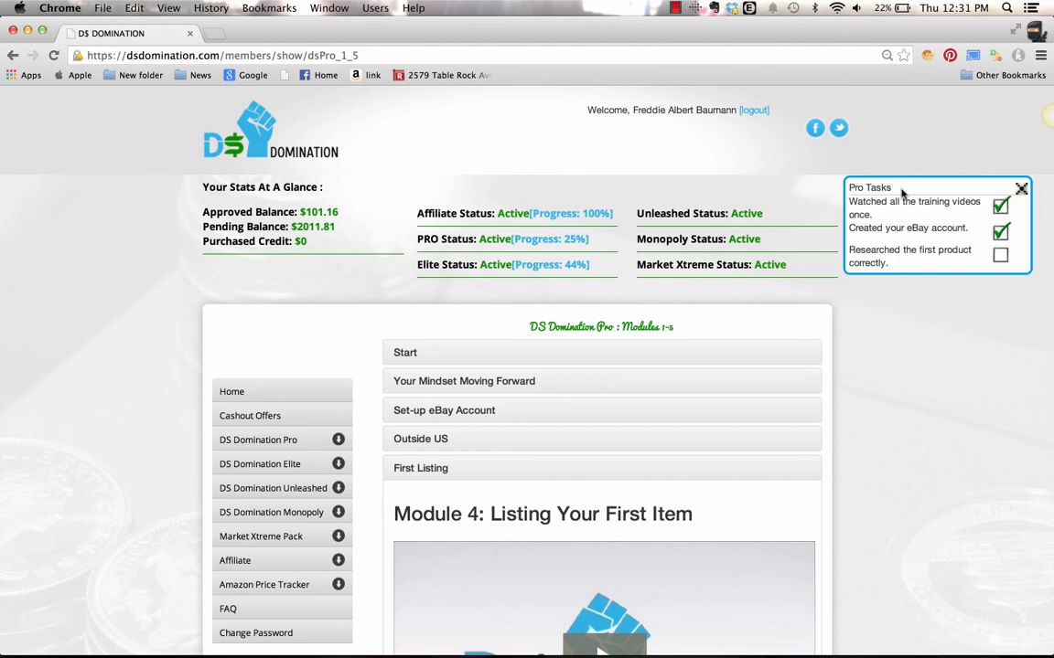
mouse_move(942, 371)
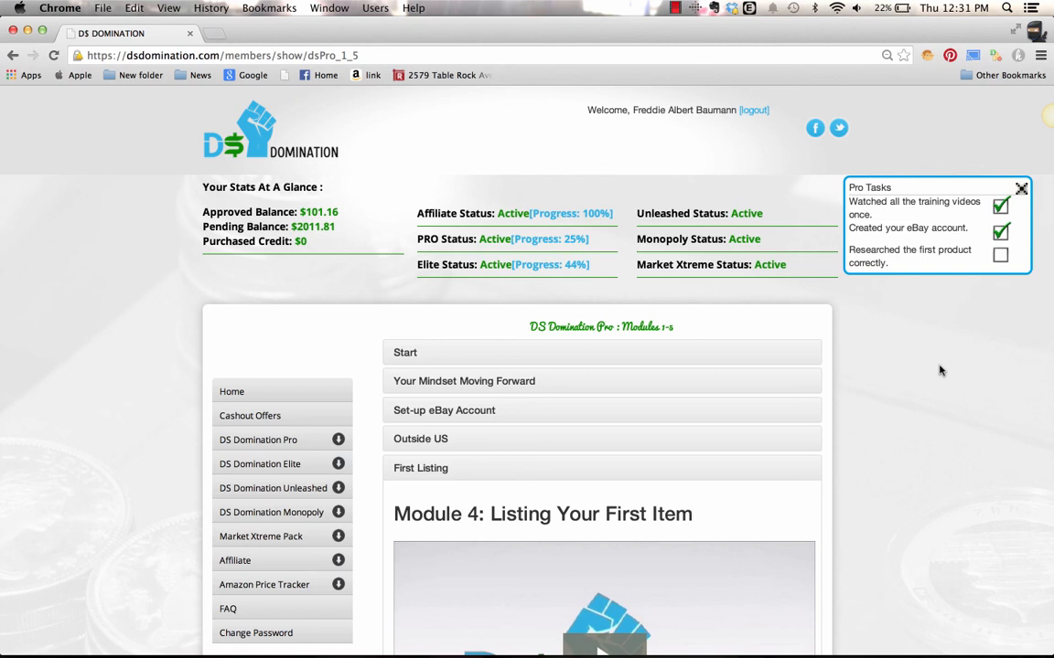
mouse_move(922, 284)
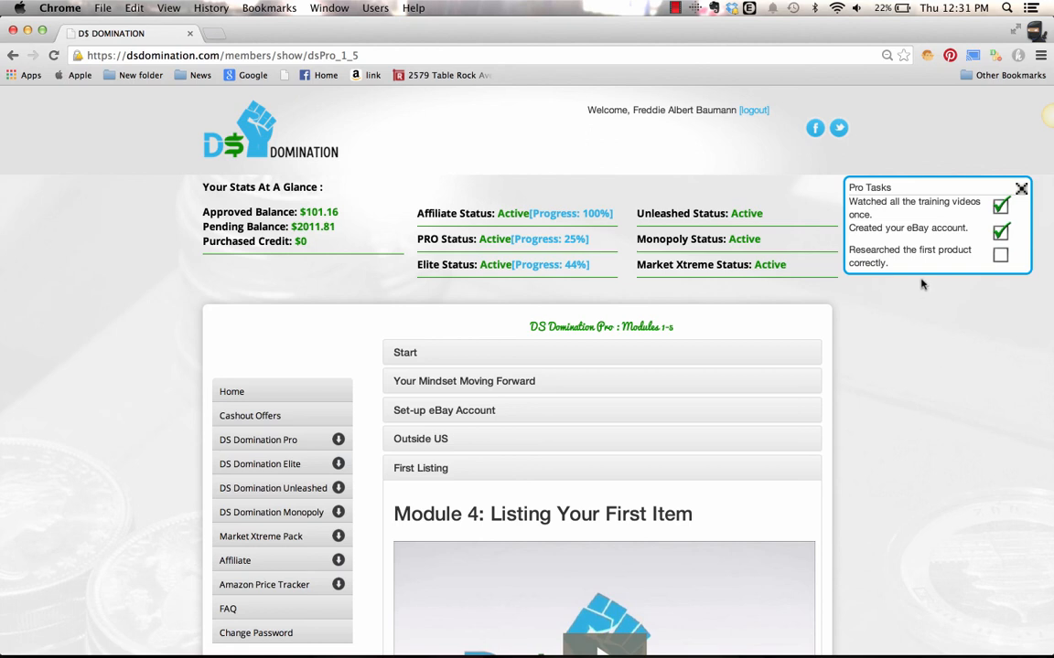
- Expand DS Domination Pro again to list Live Training and Modules 1-5 through 16-19
scroll(down, 3)
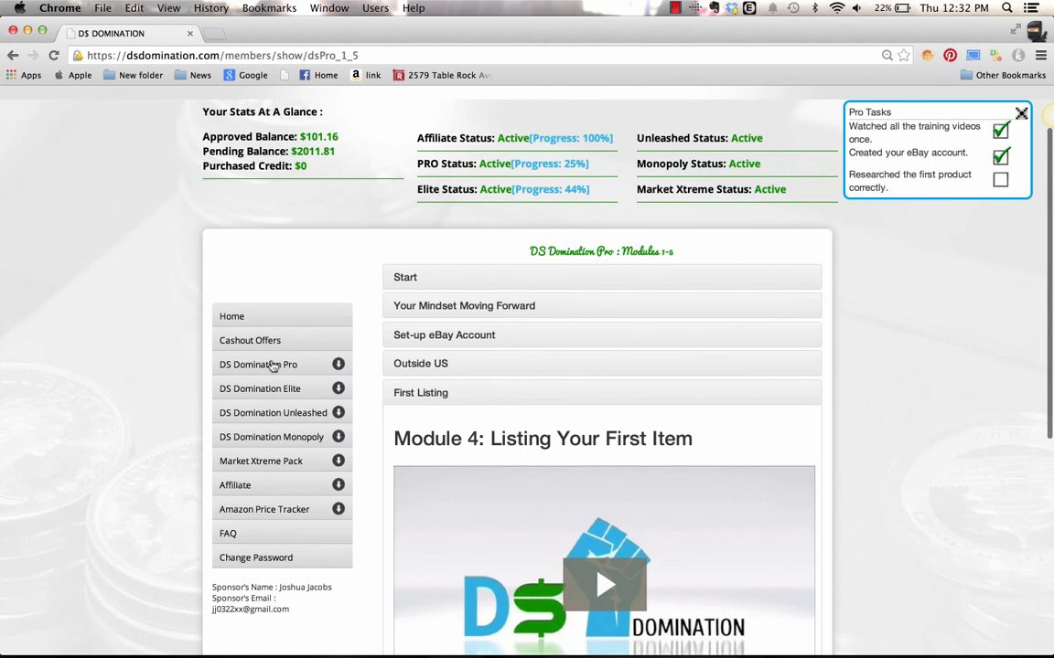
click(257, 364)
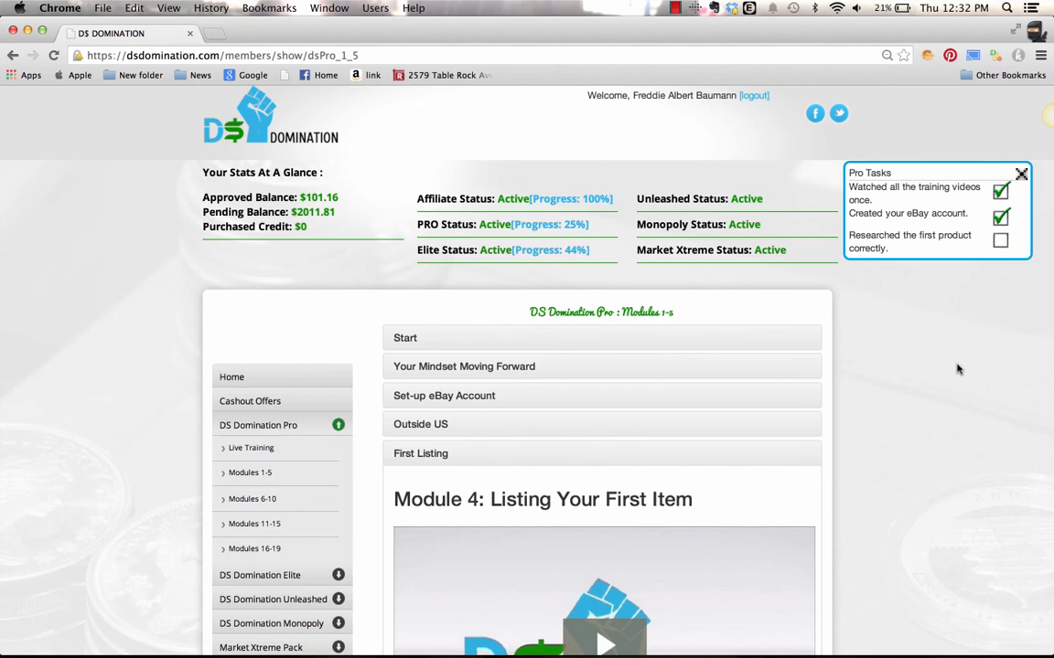
mouse_move(359, 355)
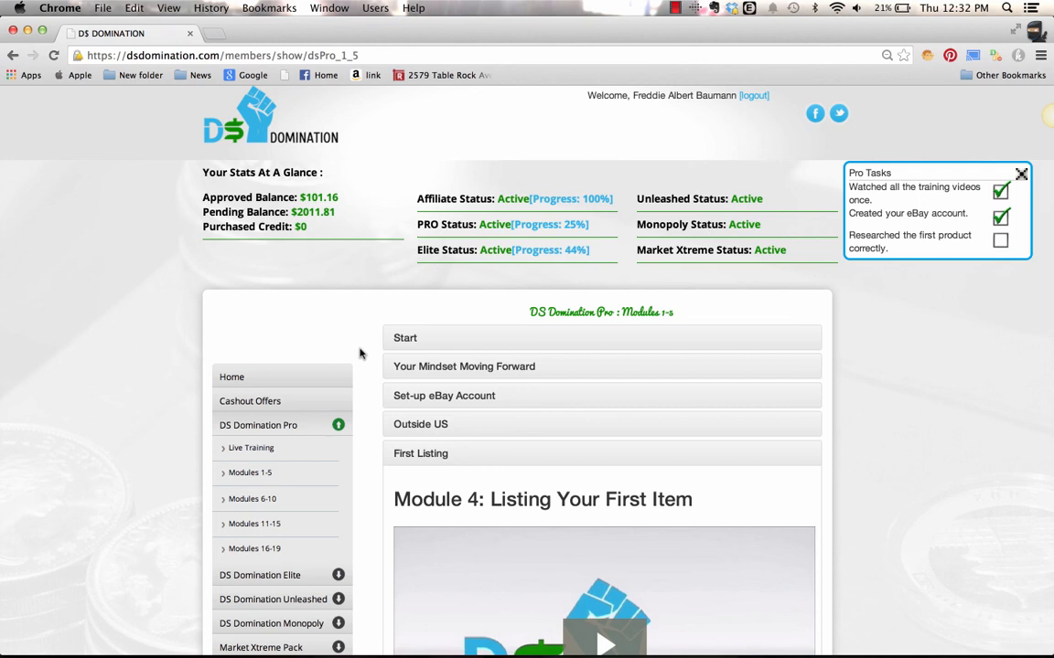
mouse_move(771, 385)
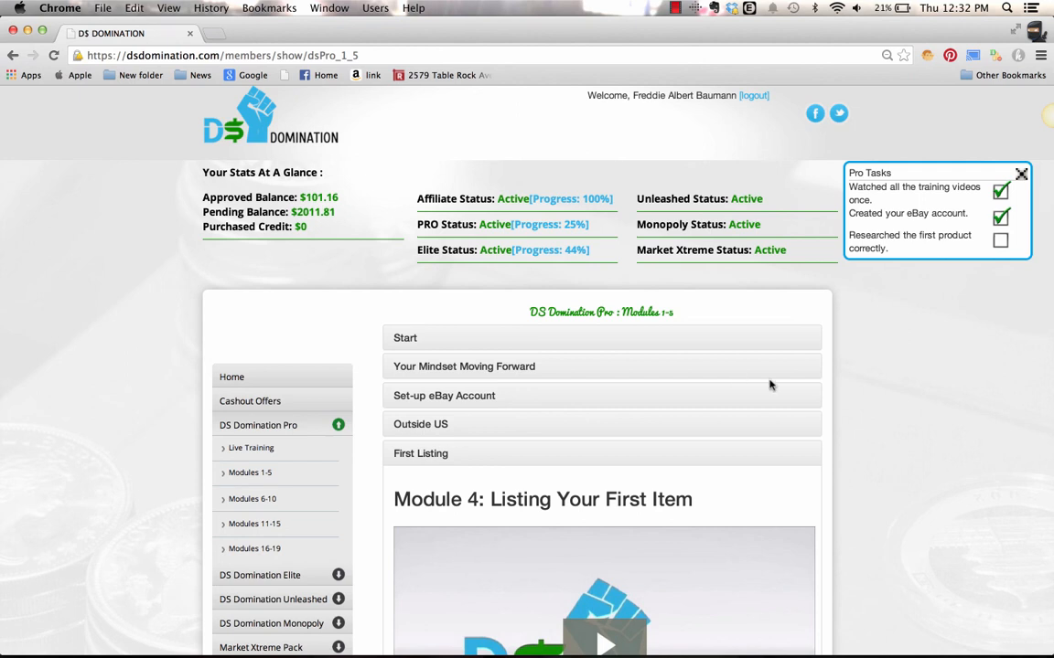
mouse_move(865, 396)
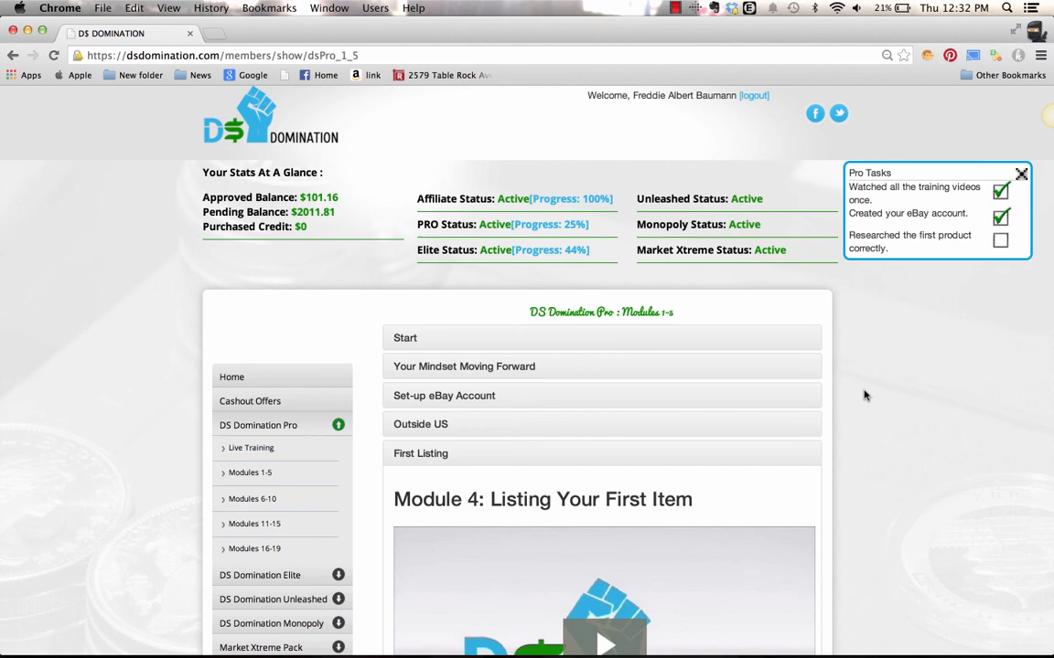
mouse_move(393, 263)
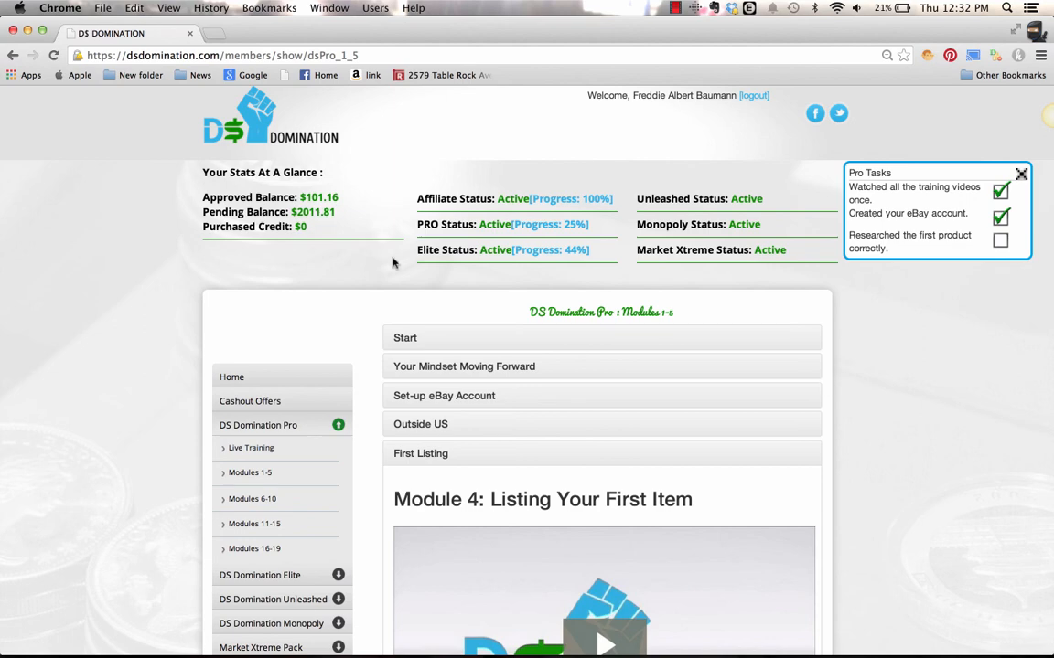
scroll(down, 3)
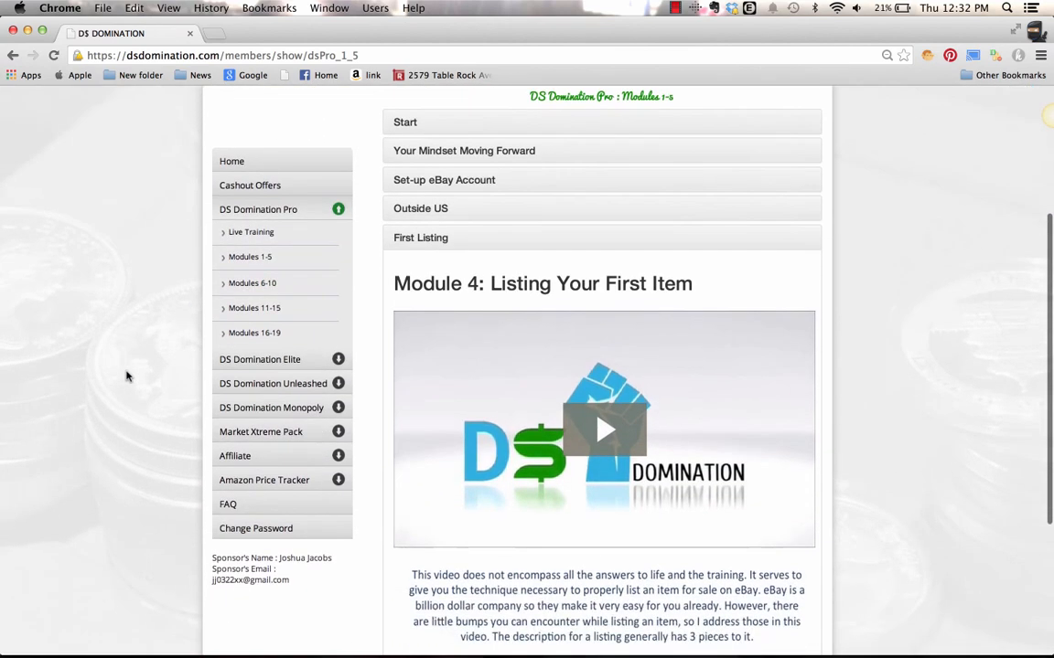
mouse_move(305, 414)
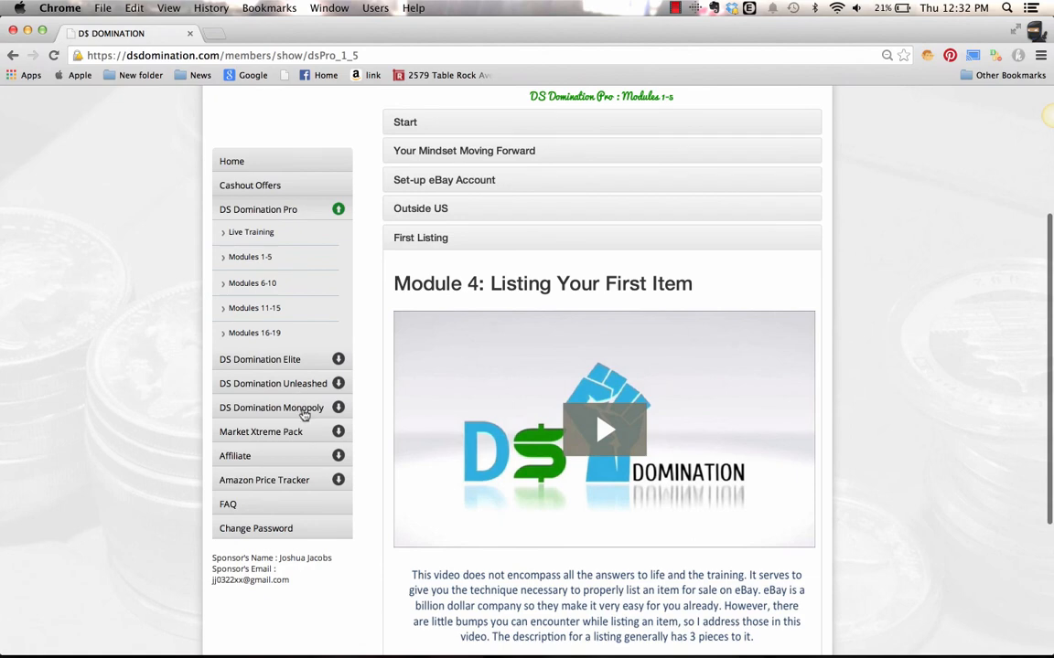
scroll(down, 3)
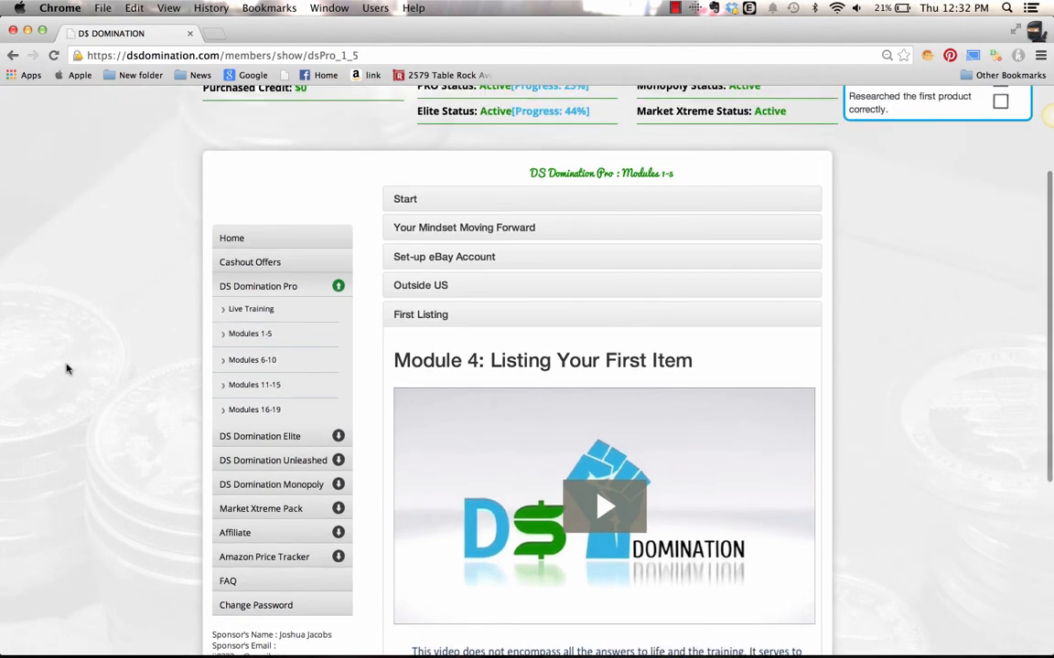
mouse_move(313, 328)
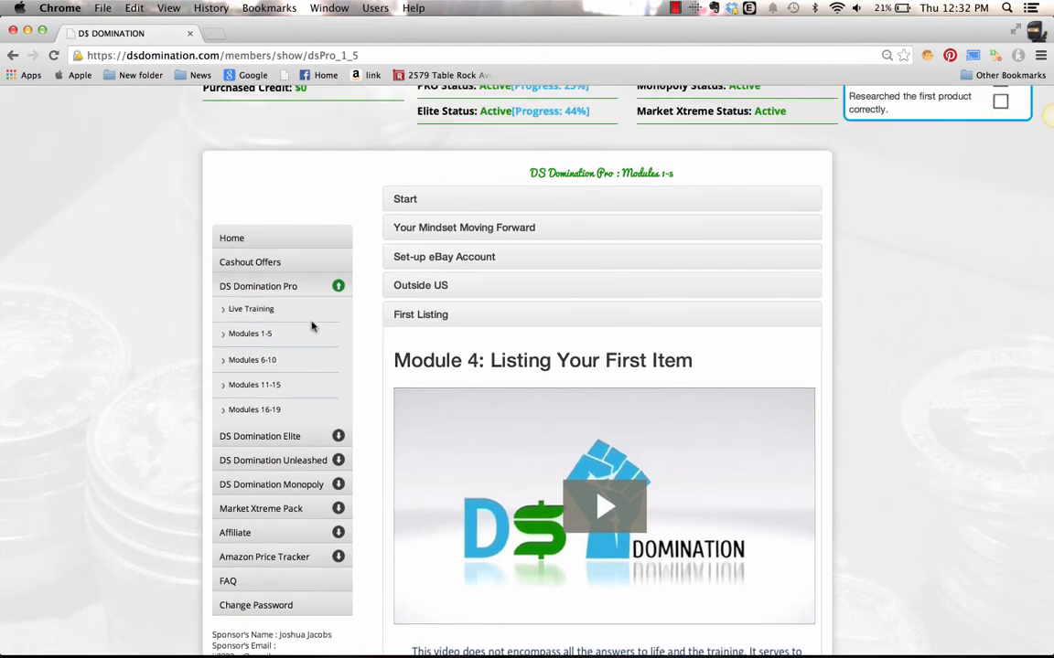
mouse_move(176, 312)
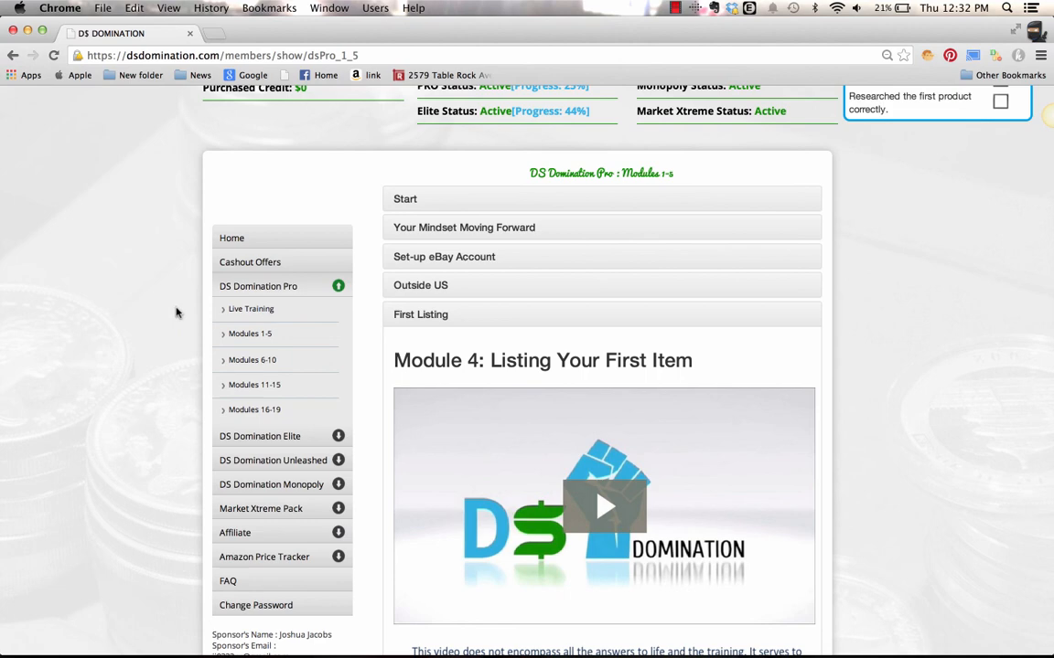
mouse_move(126, 263)
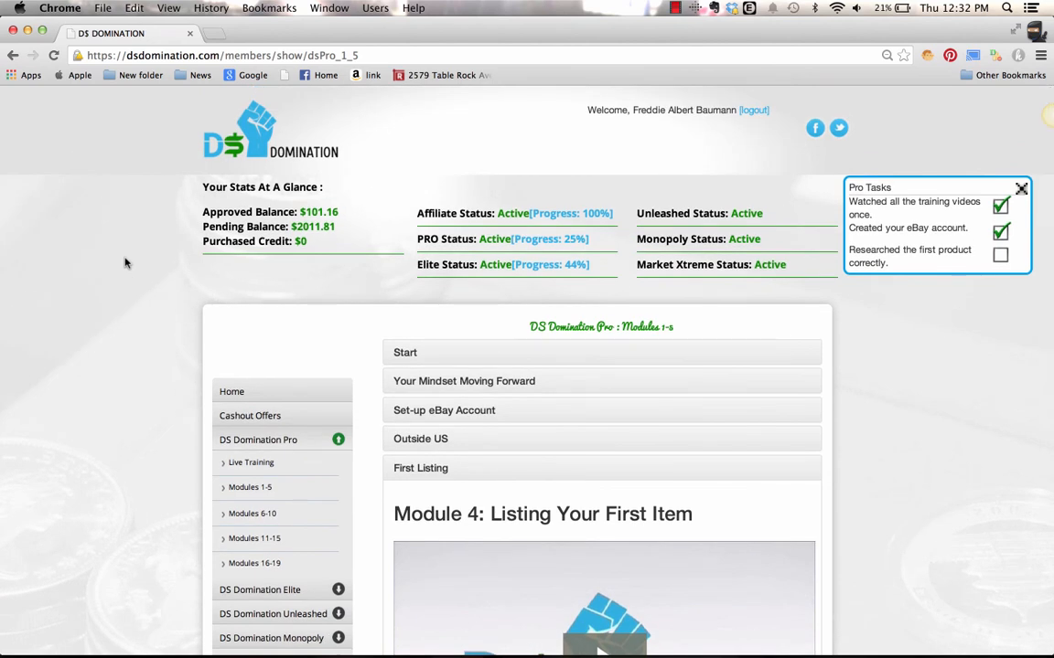
mouse_move(538, 310)
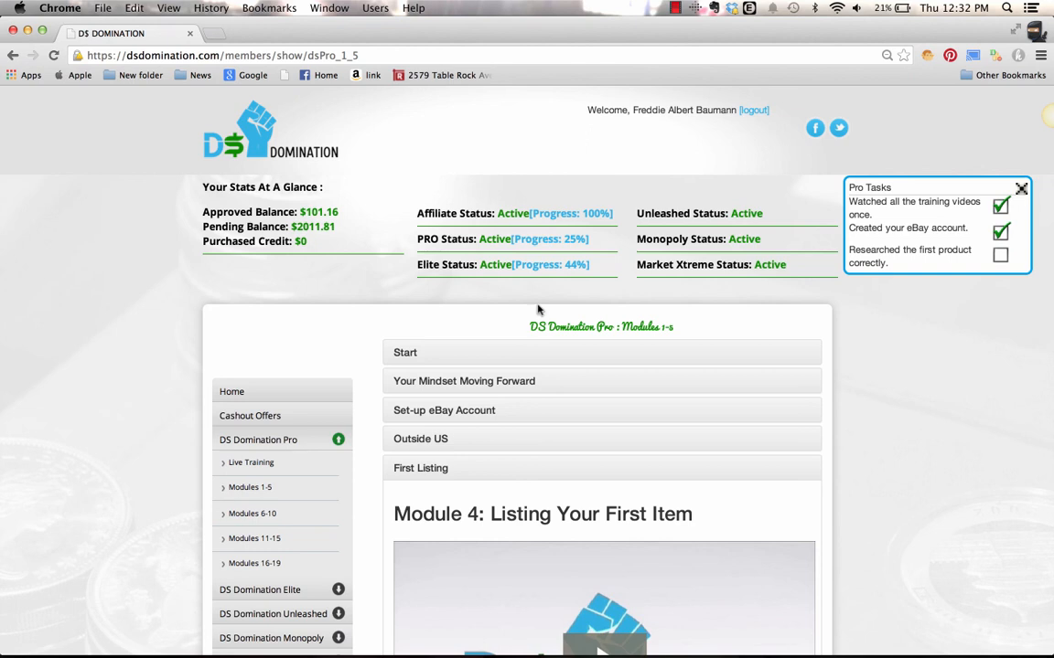
mouse_move(759, 418)
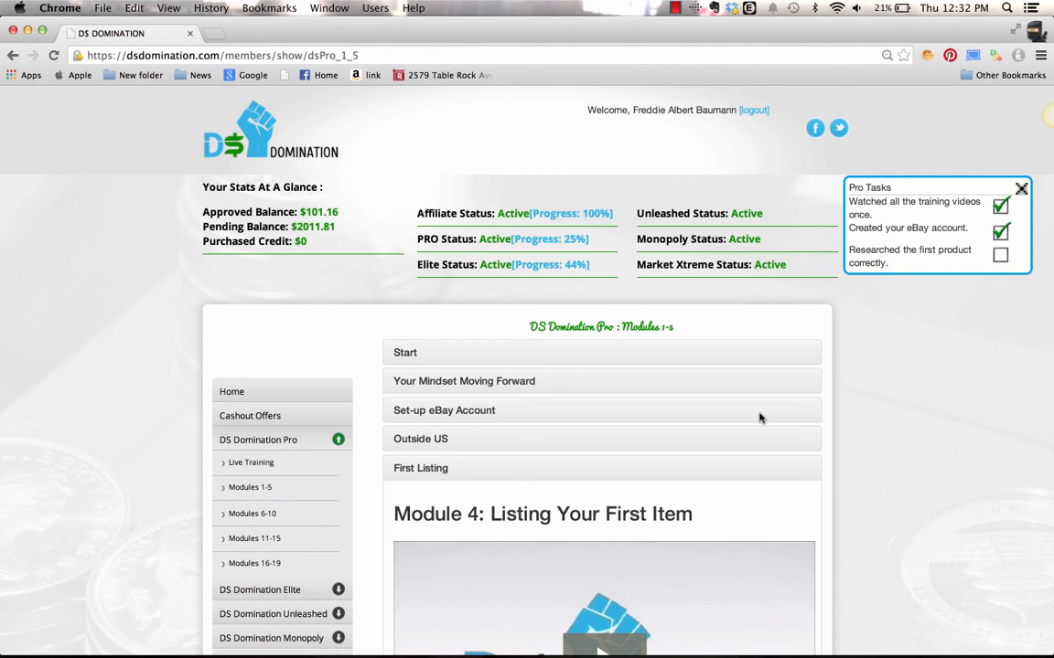
mouse_move(915, 524)
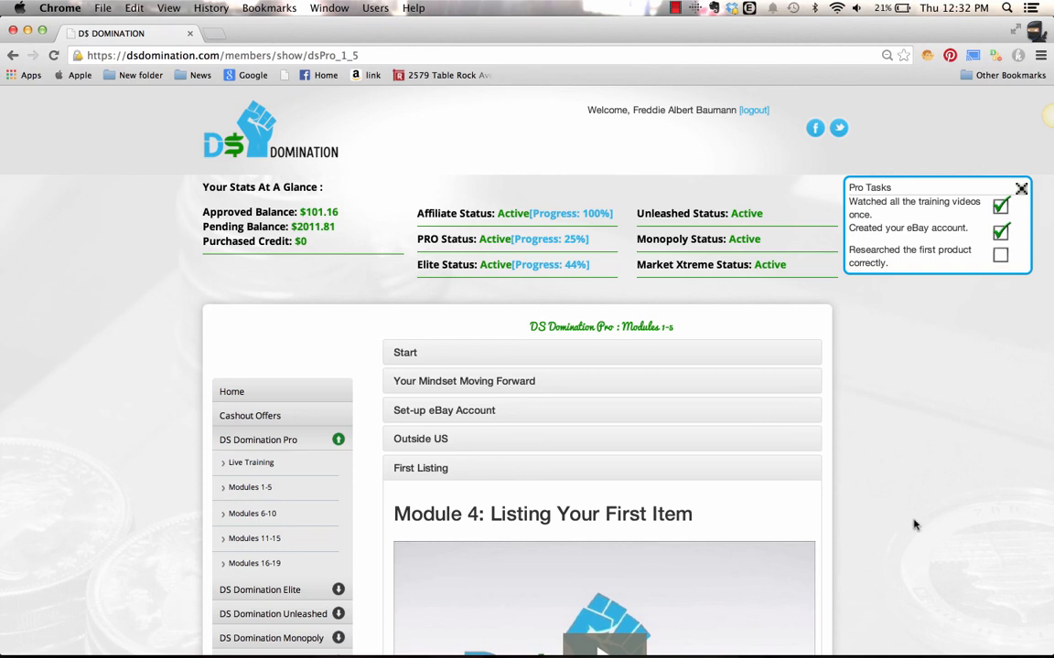